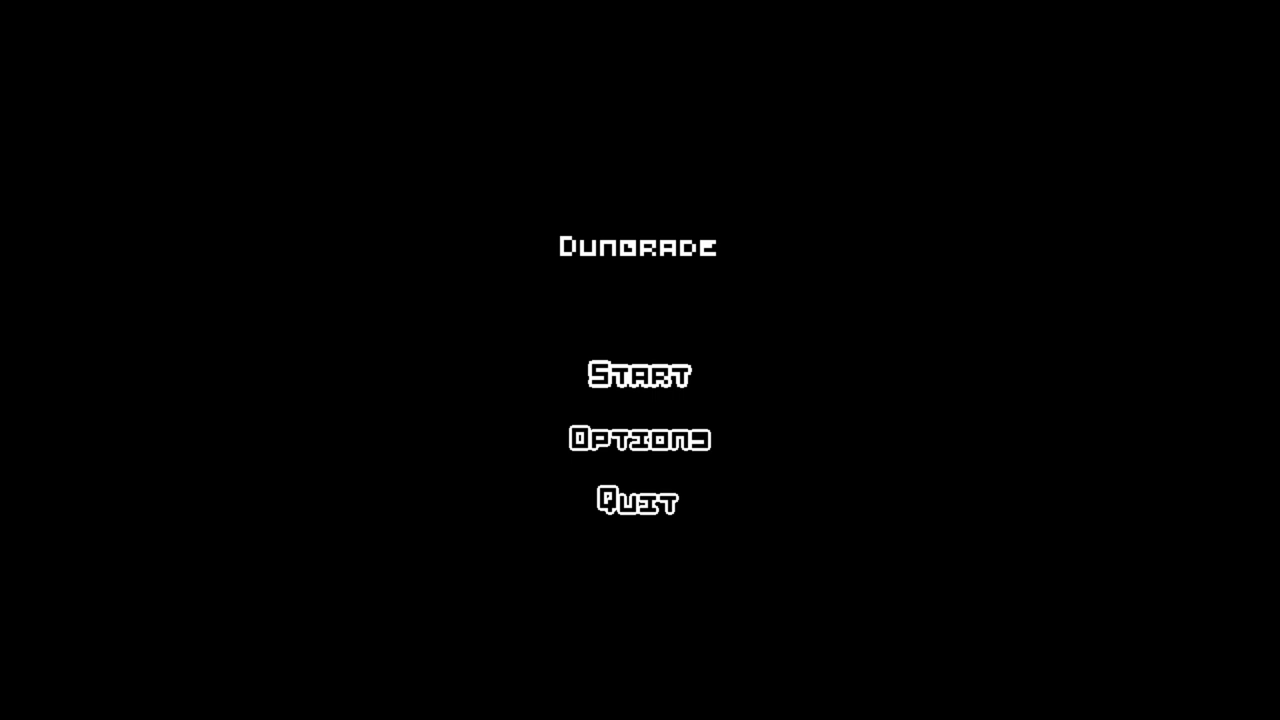
Leave the Dunorade title screen so the hooded enemy sprite is open in Aseprite.
click(636, 376)
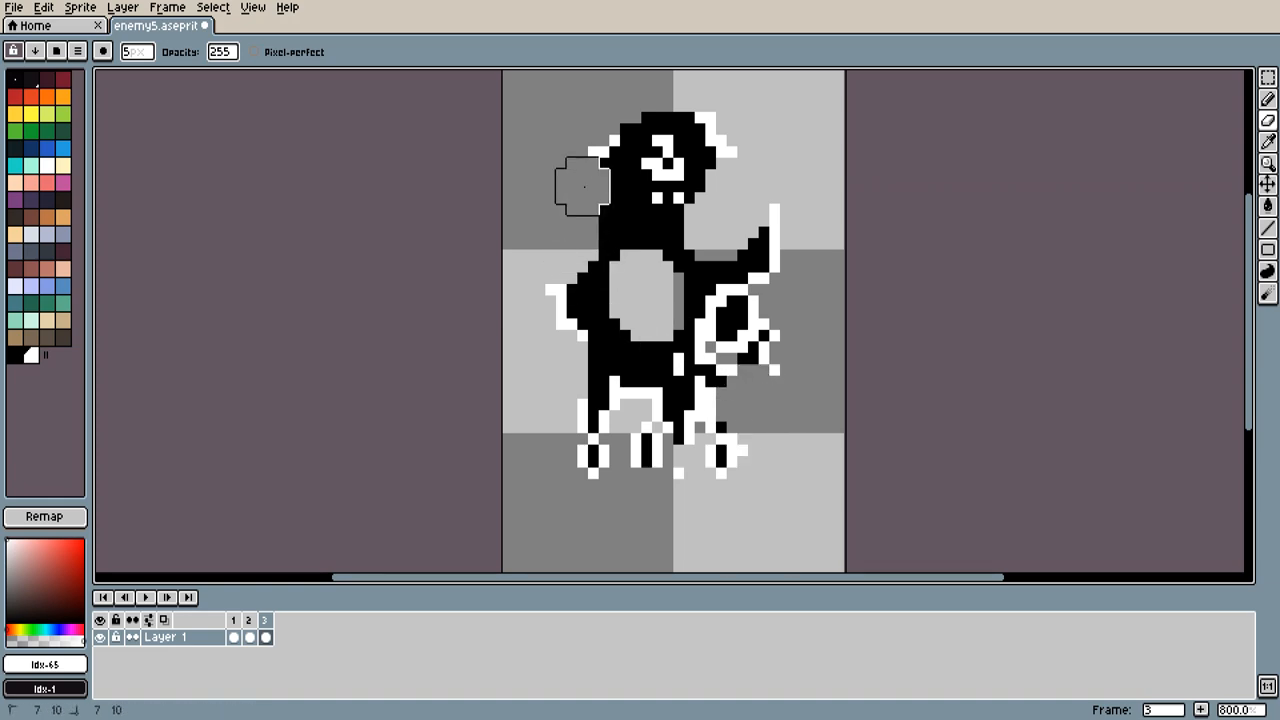
mouse_move(688, 496)
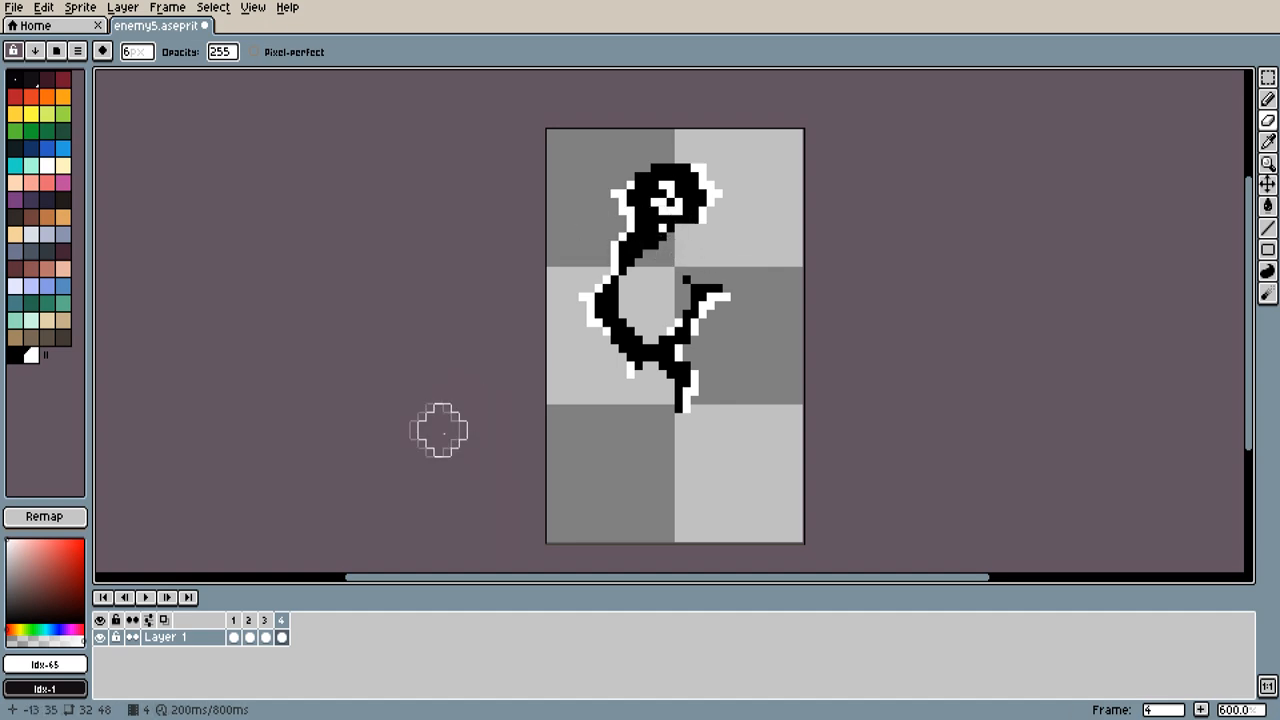
Select the timeline cel showing the lone serpentine creature frame of the enemy.
click(280, 620)
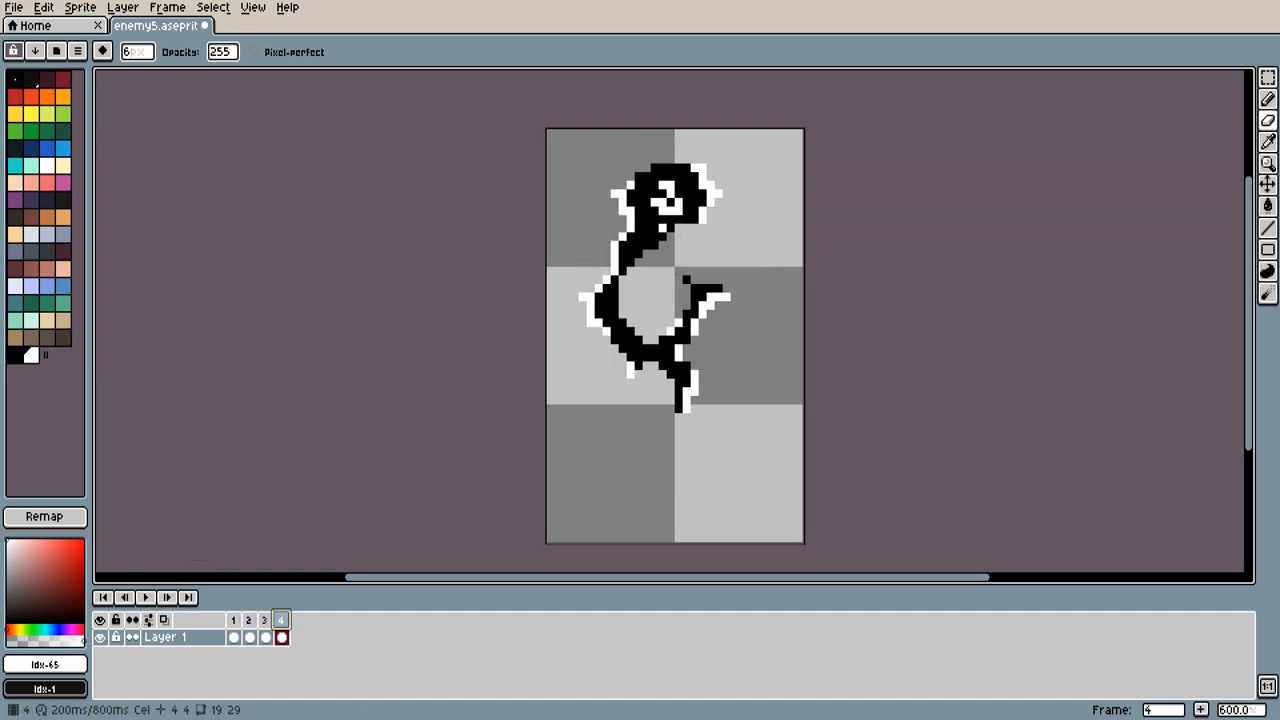